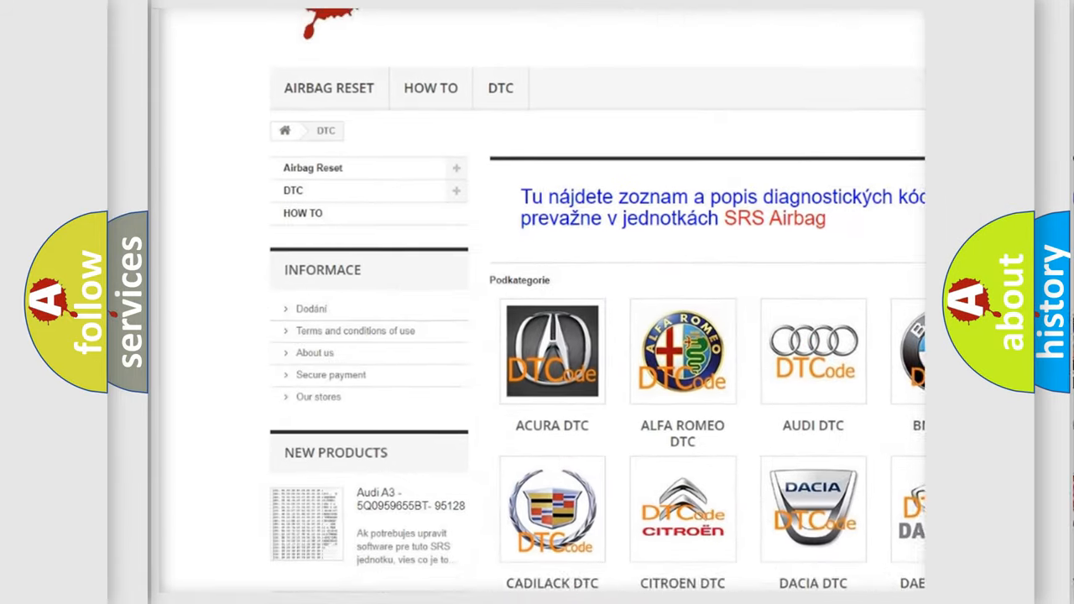
scroll(down, 3)
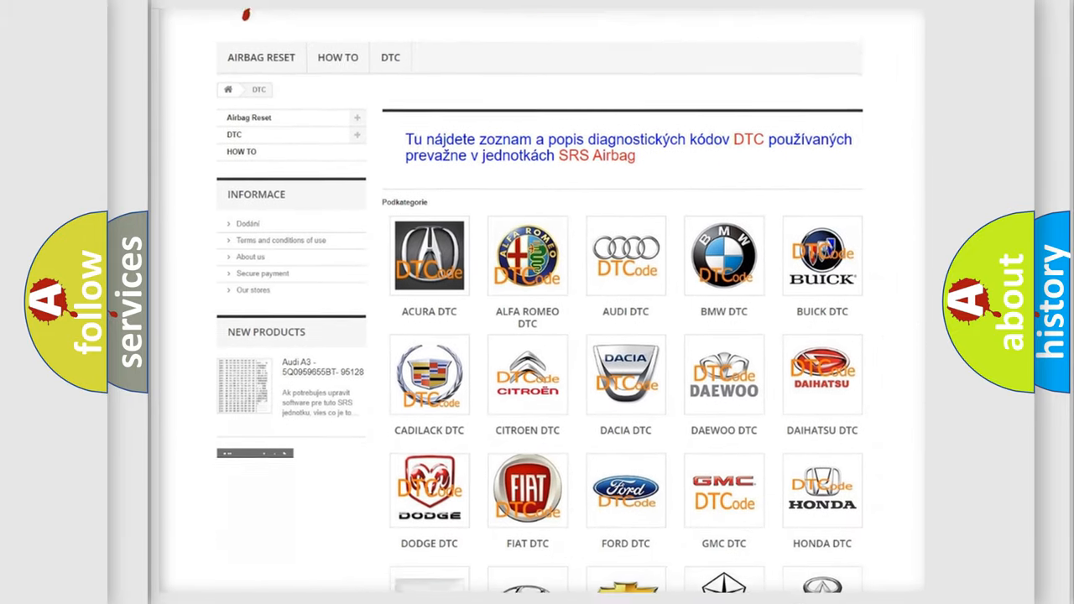
scroll(down, 3)
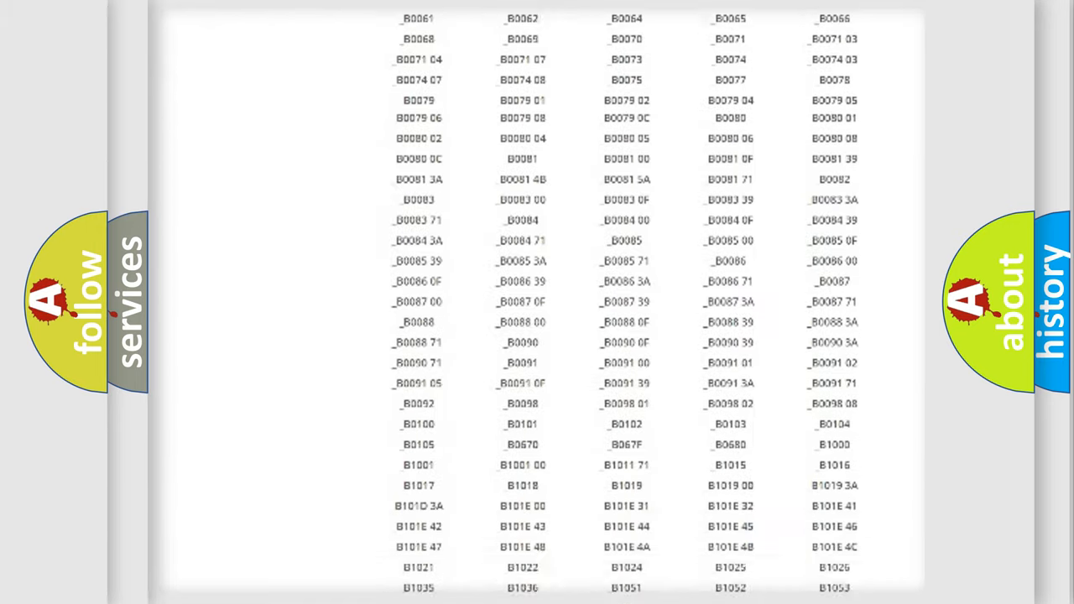
scroll(up, 3)
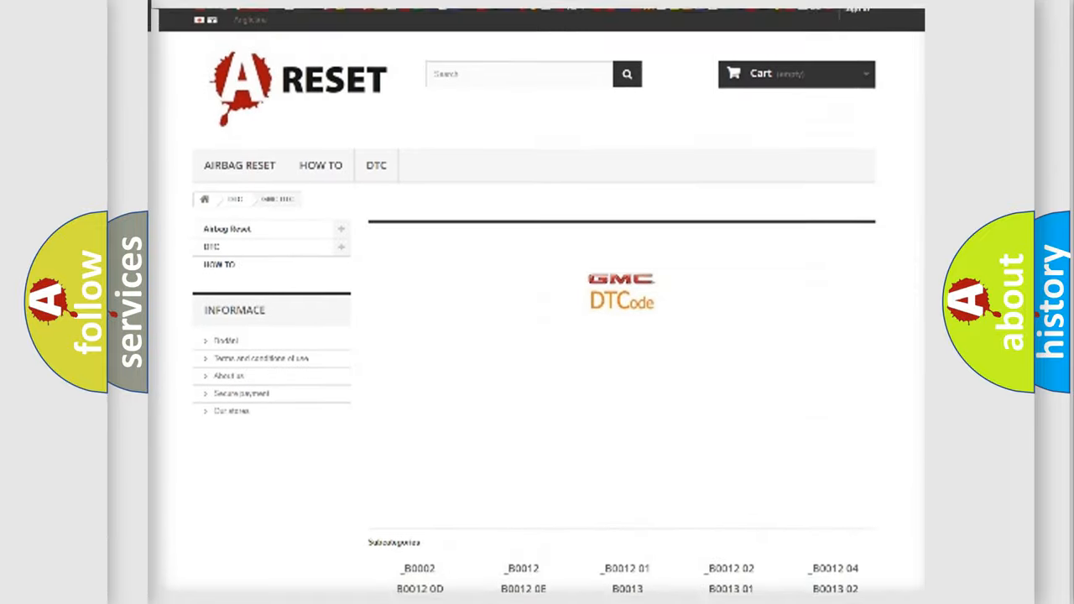